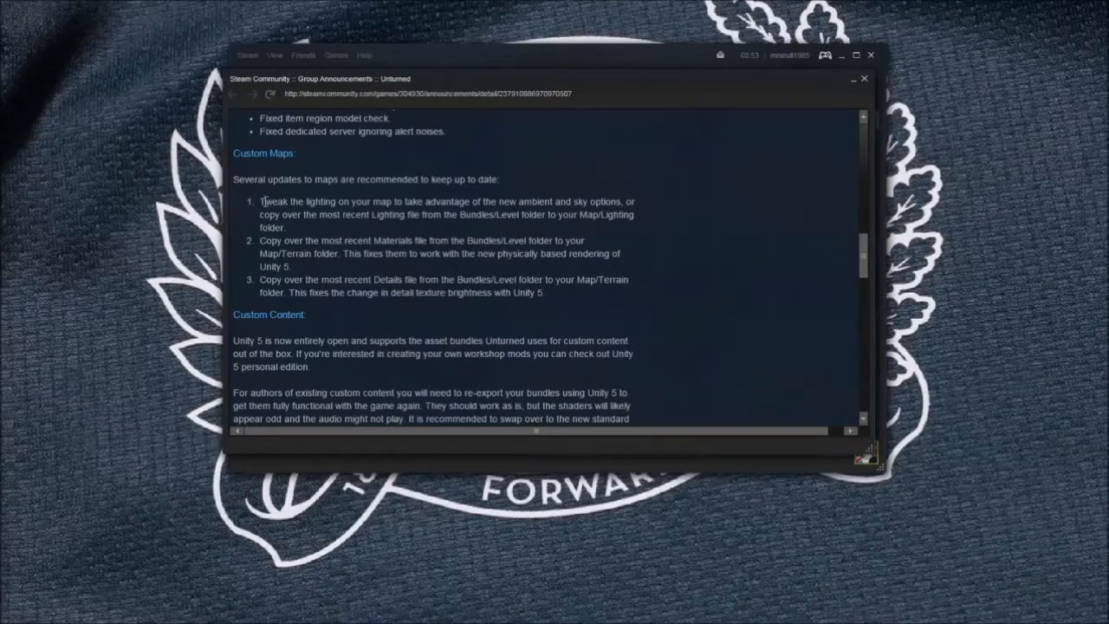
mouse_move(173, 243)
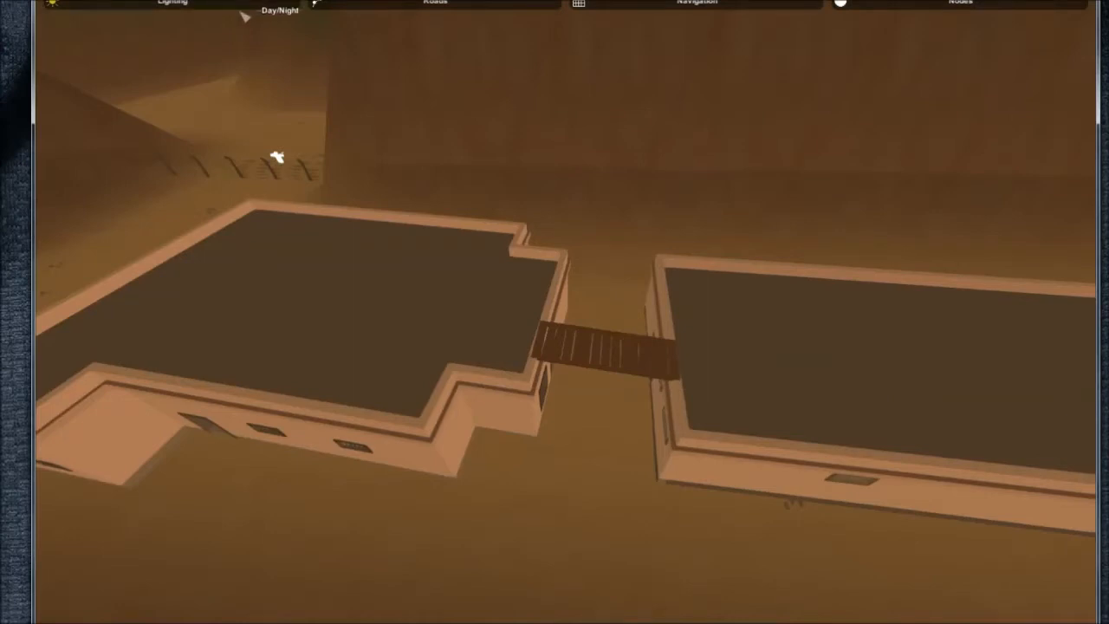
- Browse Unturned's local files from the Steam Properties Local Files page
left_click(170, 3)
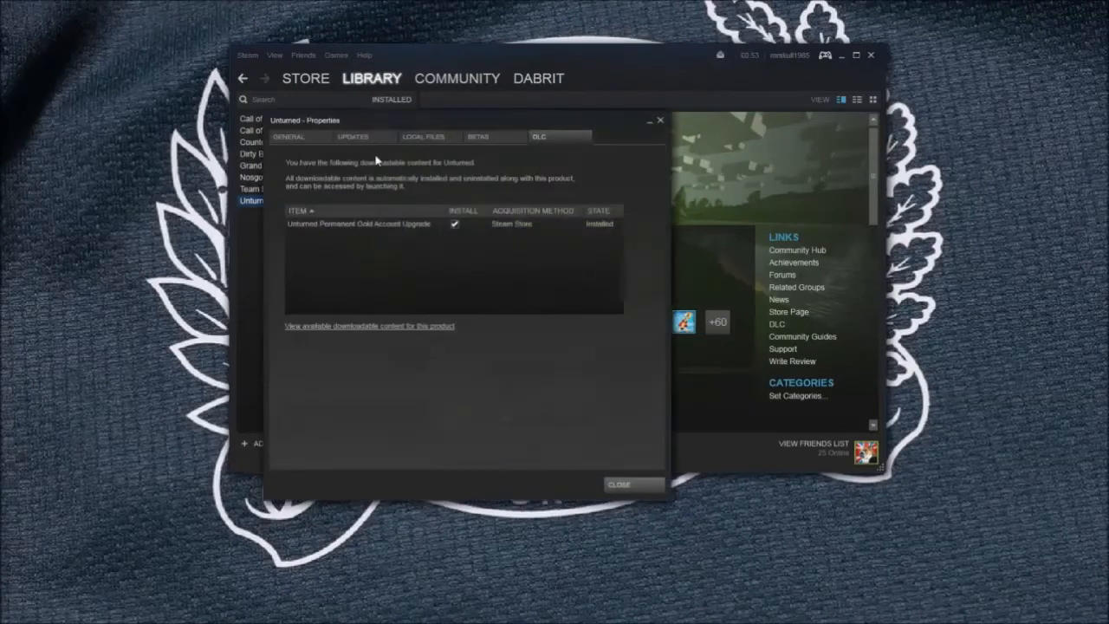
left_click(427, 135)
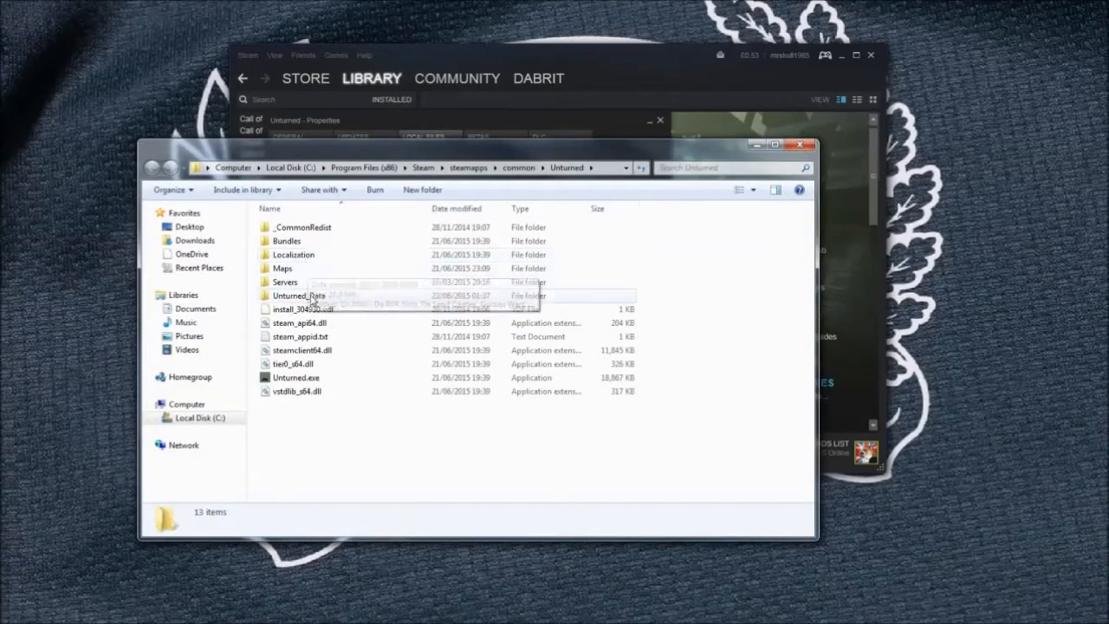
- Navigate from steamapps through common and Unturned into the Bundles Level folder
left_click(457, 166)
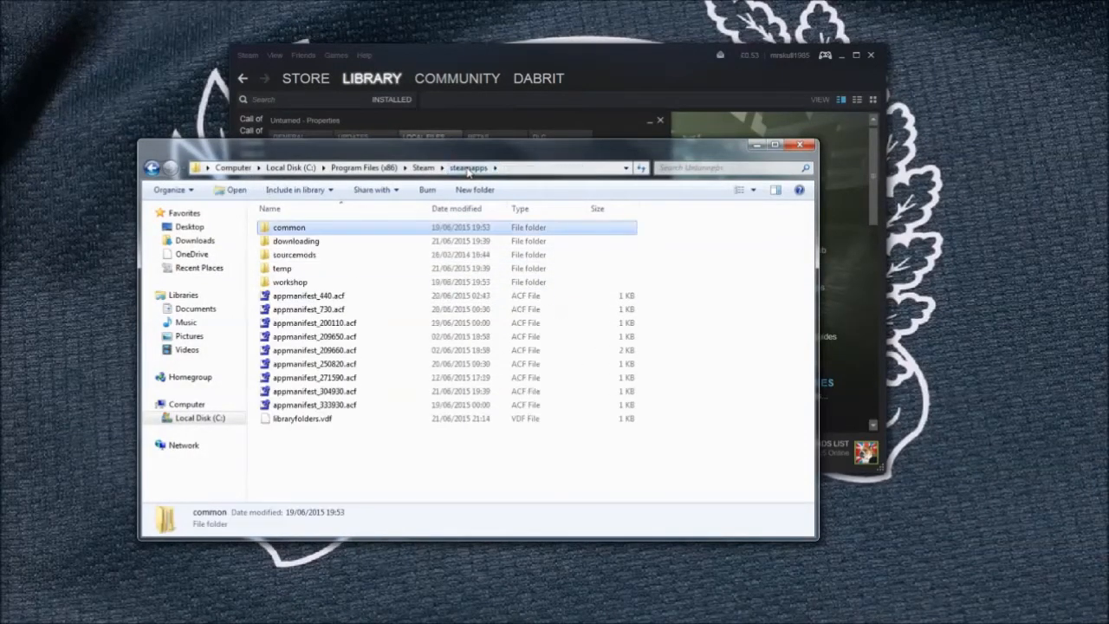
double_click(288, 227)
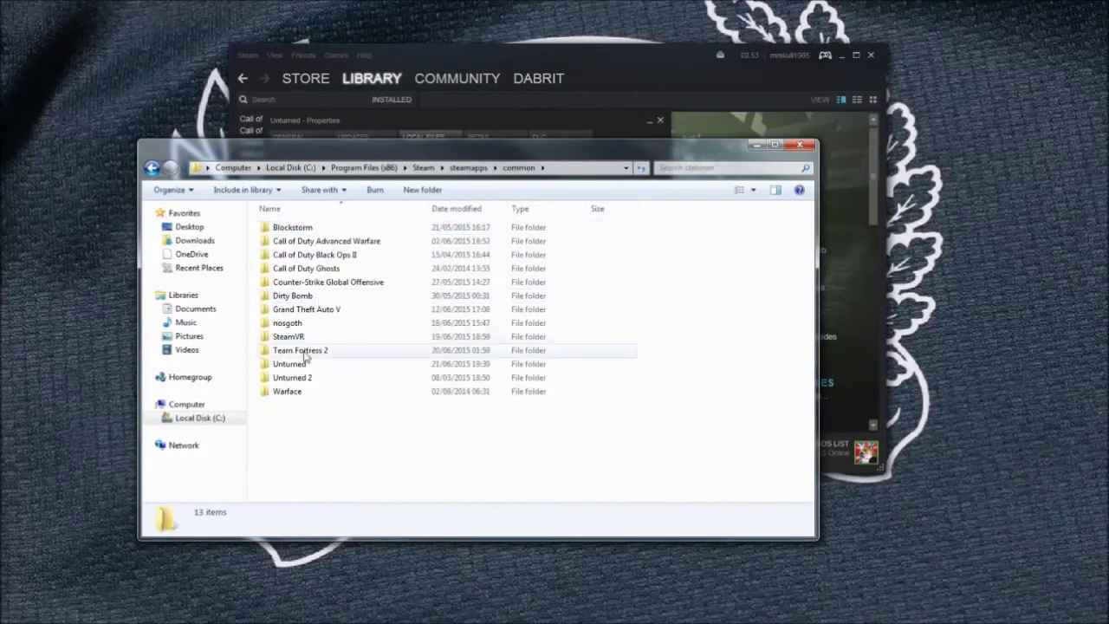
double_click(289, 364)
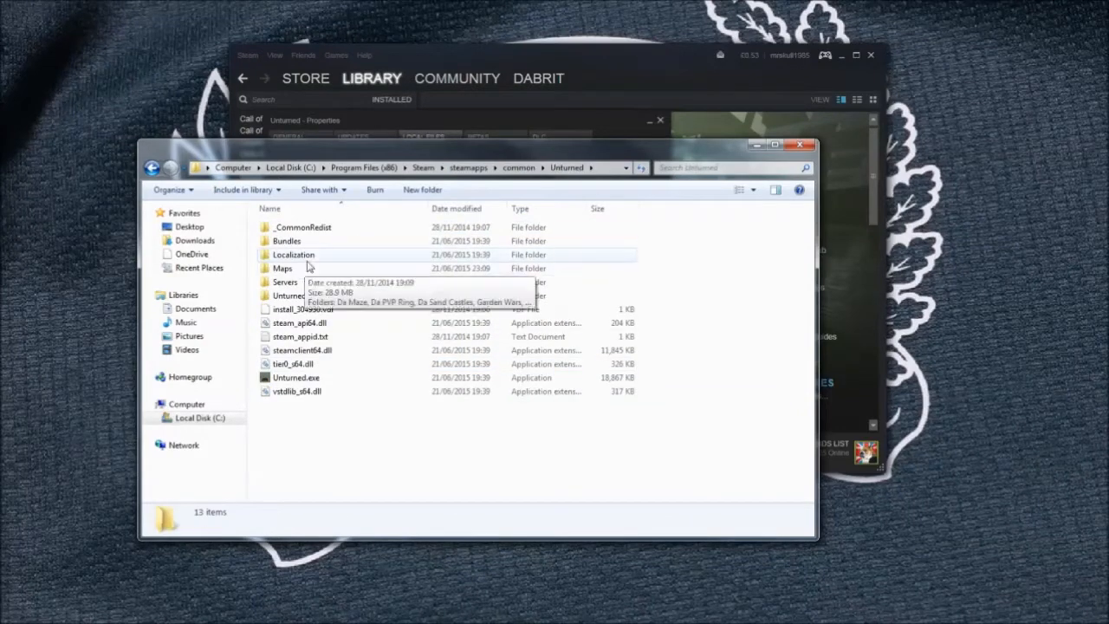
double_click(286, 241)
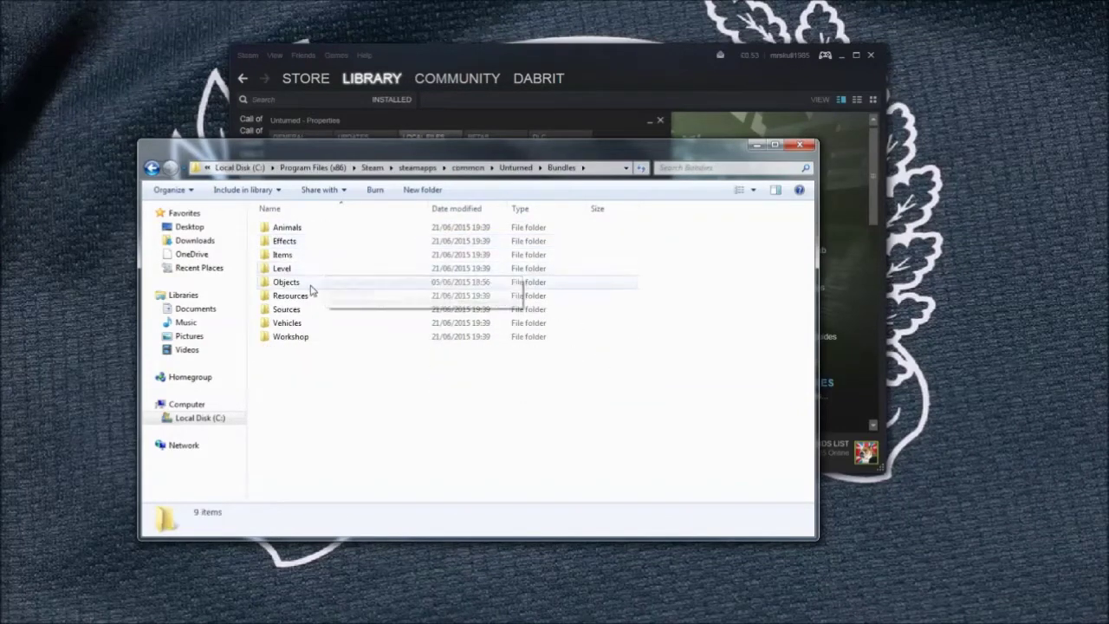
double_click(280, 267)
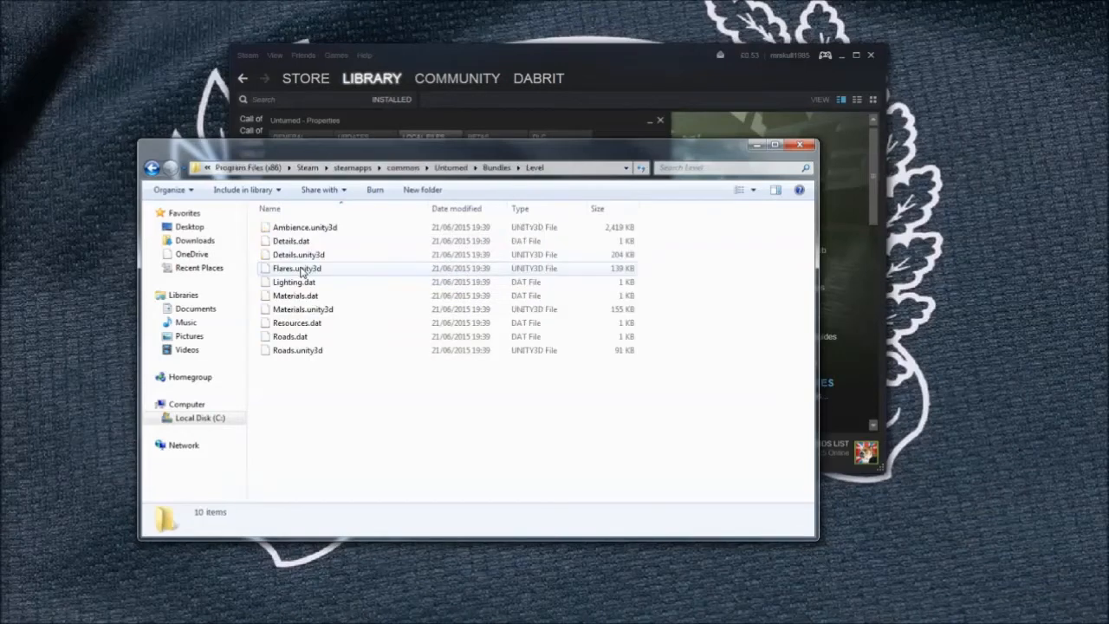
left_click(295, 280)
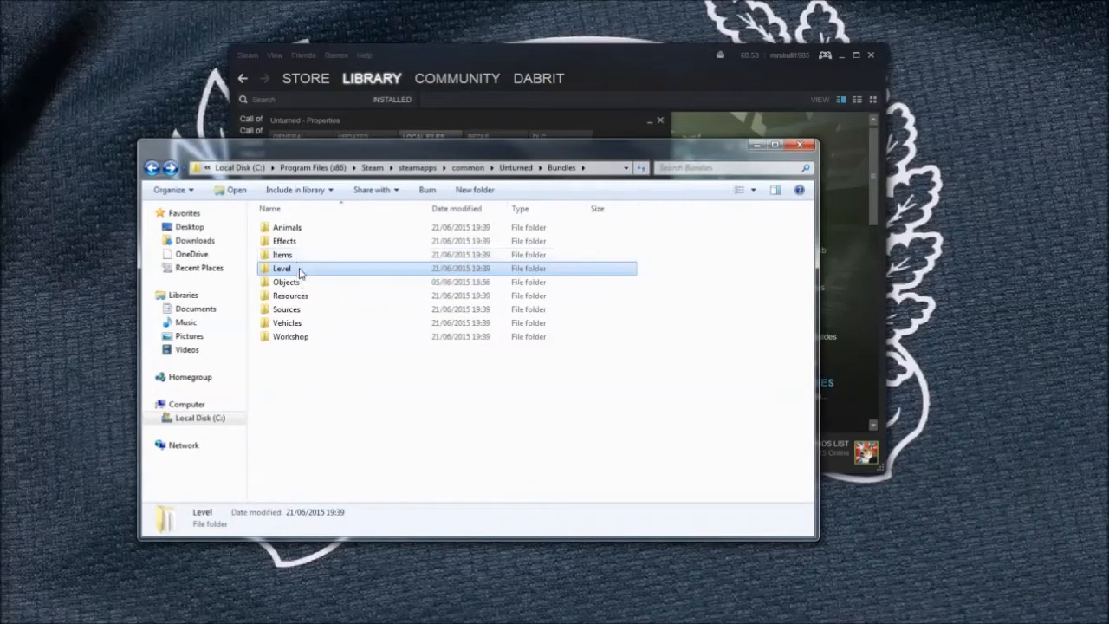
double_click(281, 267)
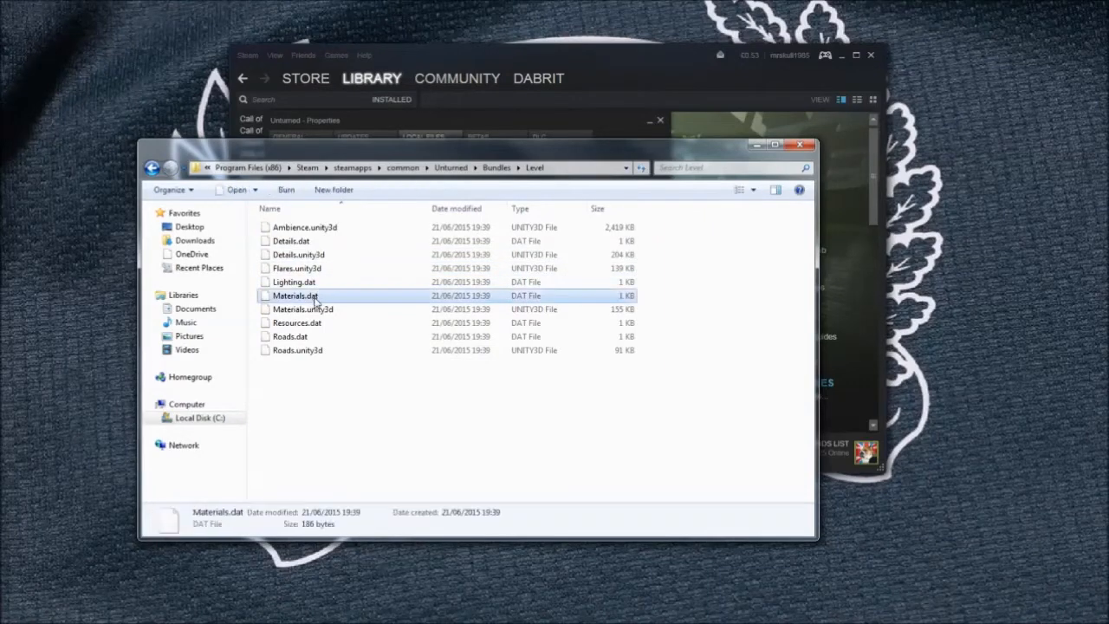
- Select the new Details and Materials files in Level and copy them
left_click(302, 309)
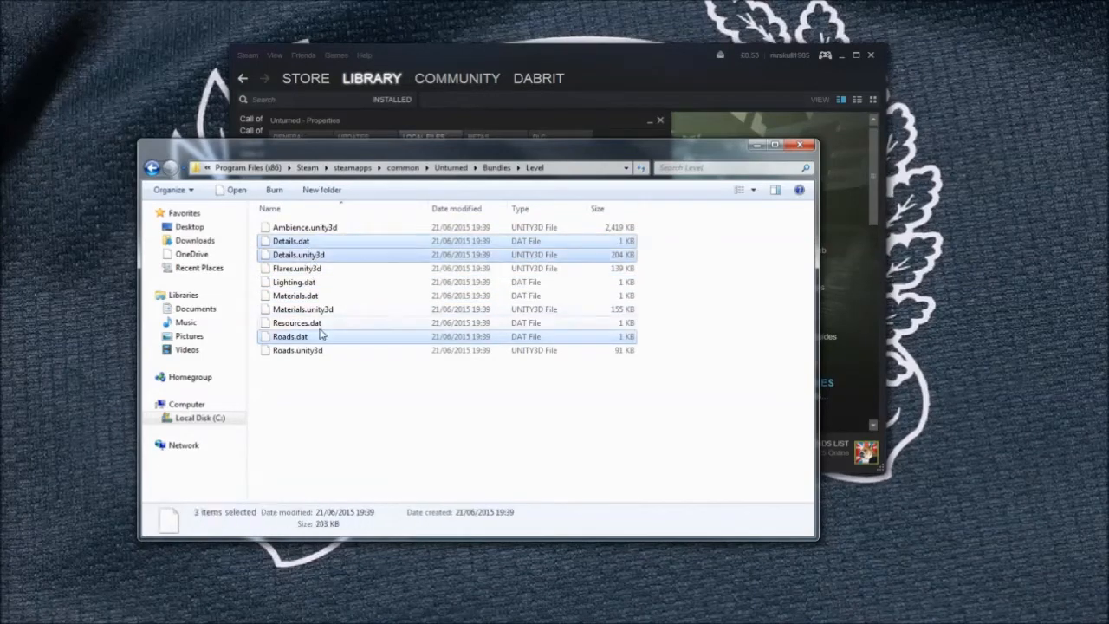
right_click(295, 295)
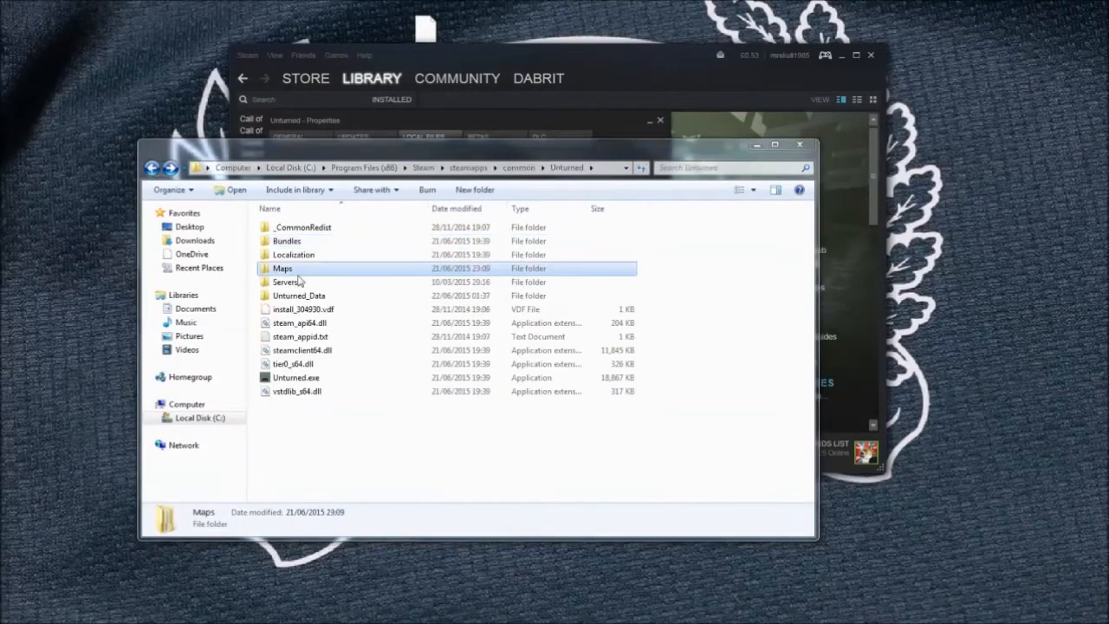
- Navigate into the De Maze map's Terrain folder under Maps
double_click(280, 267)
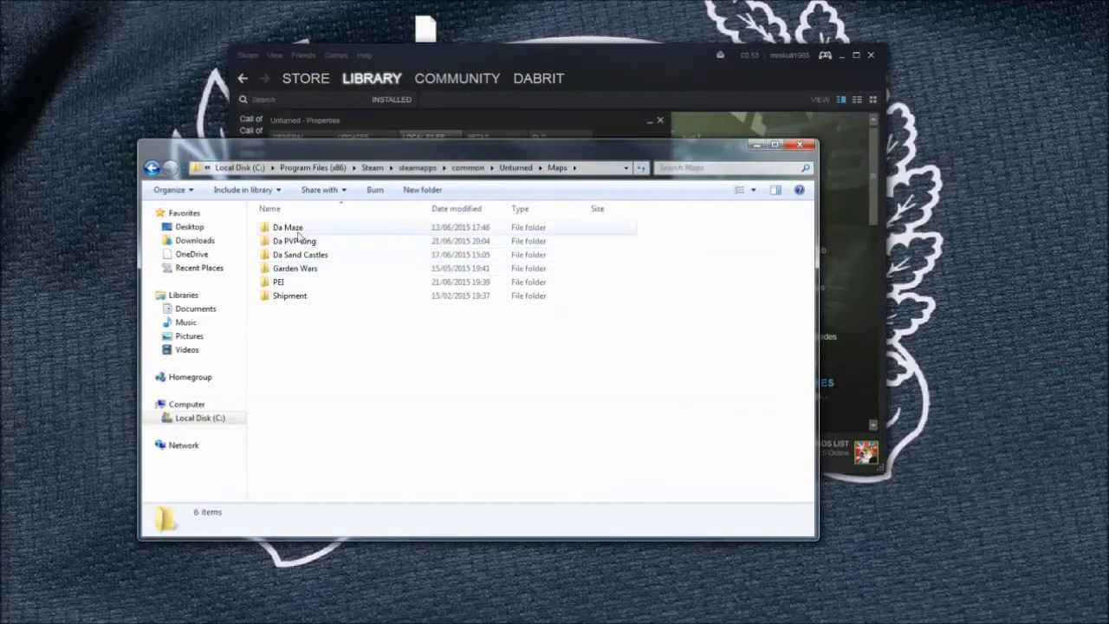
double_click(288, 227)
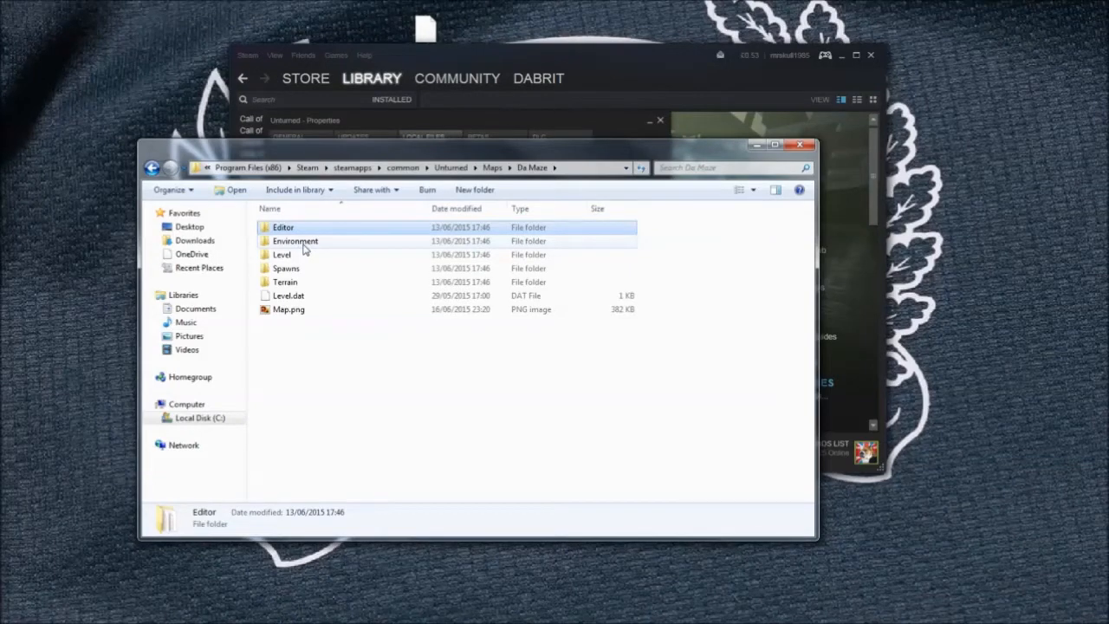
double_click(281, 253)
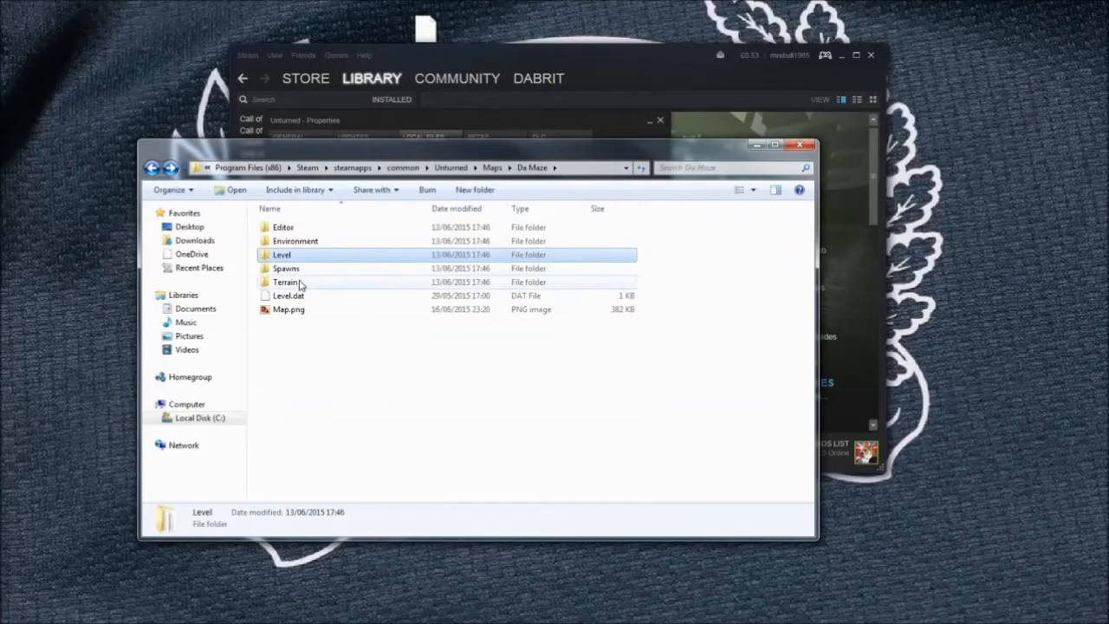
double_click(285, 281)
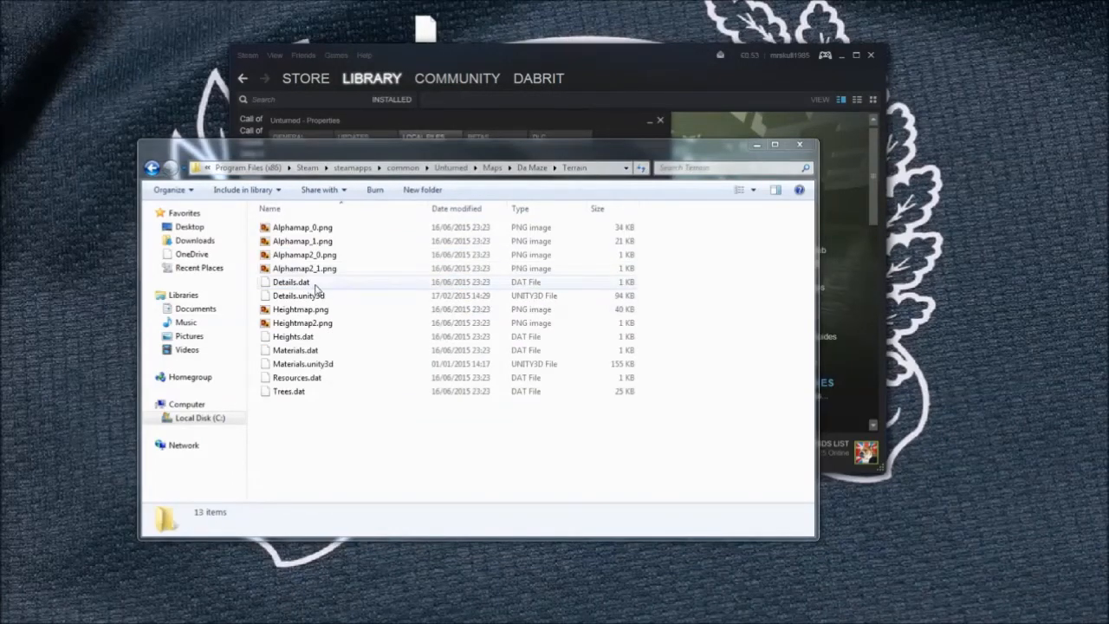
- Delete the old Details and Materials terrain files, confirming the Recycle Bin prompt
left_click(298, 295)
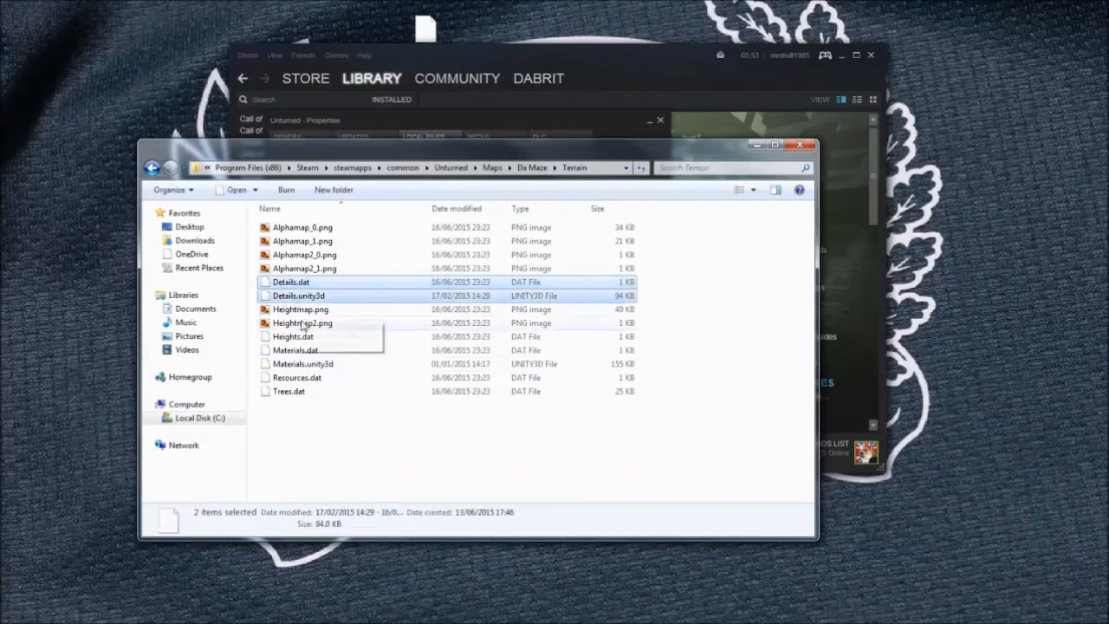
right_click(298, 363)
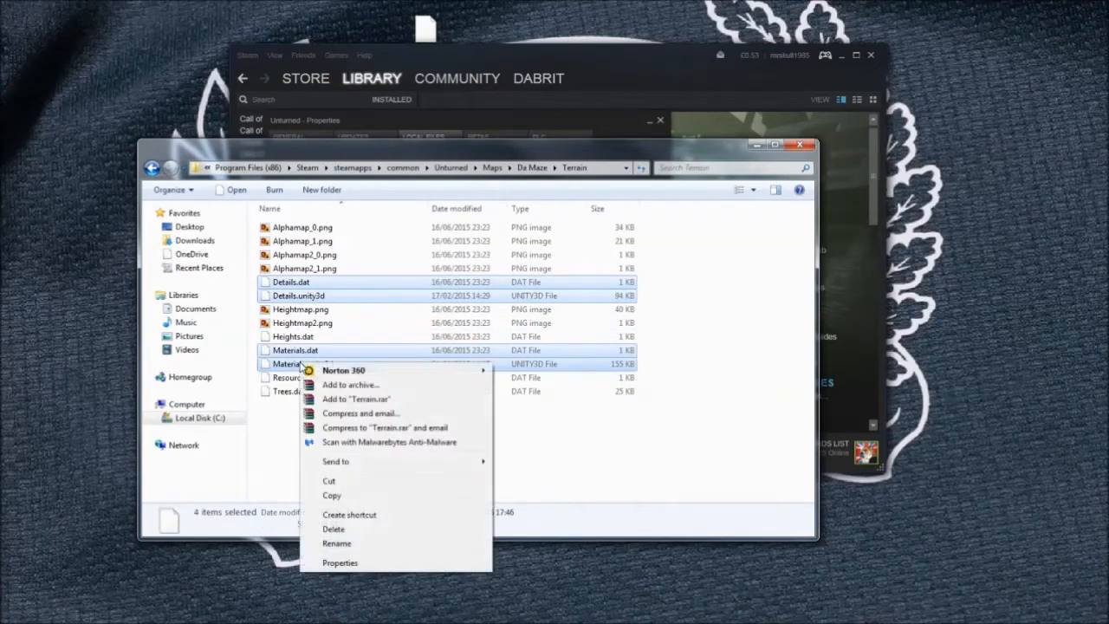
left_click(333, 528)
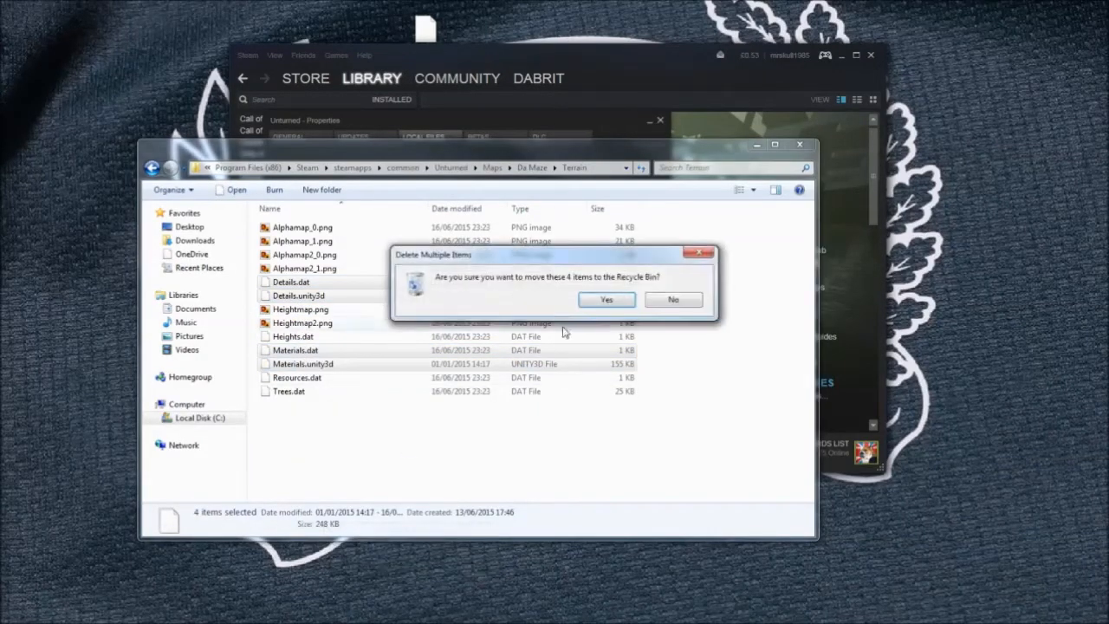
left_click(606, 298)
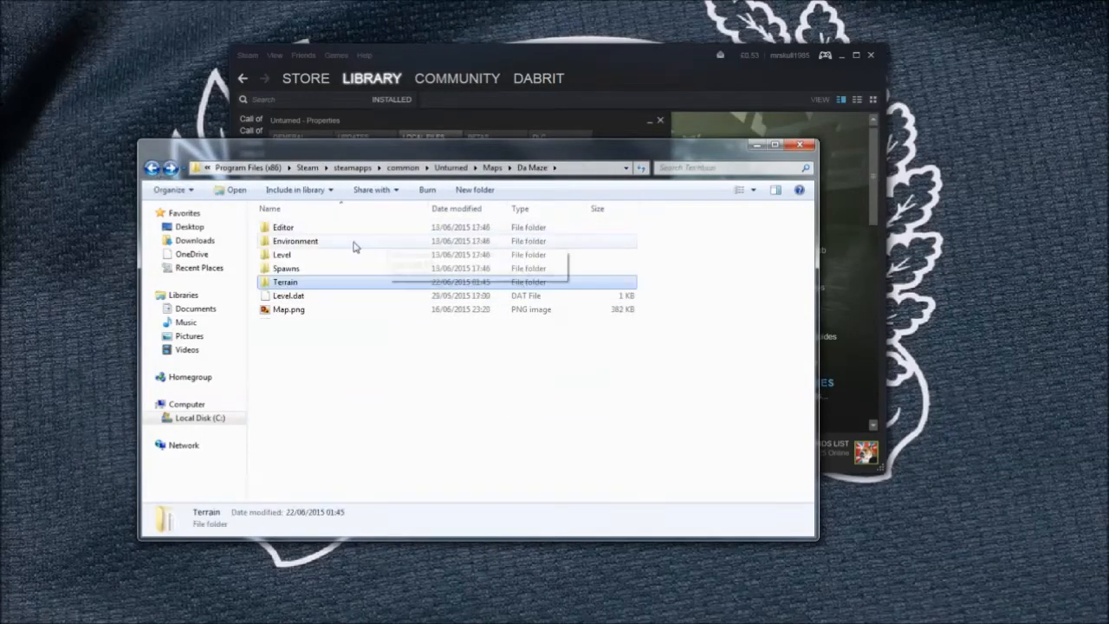
- In the Environment folder delete the old Lighting.dat, paste the new one and close the window
double_click(294, 241)
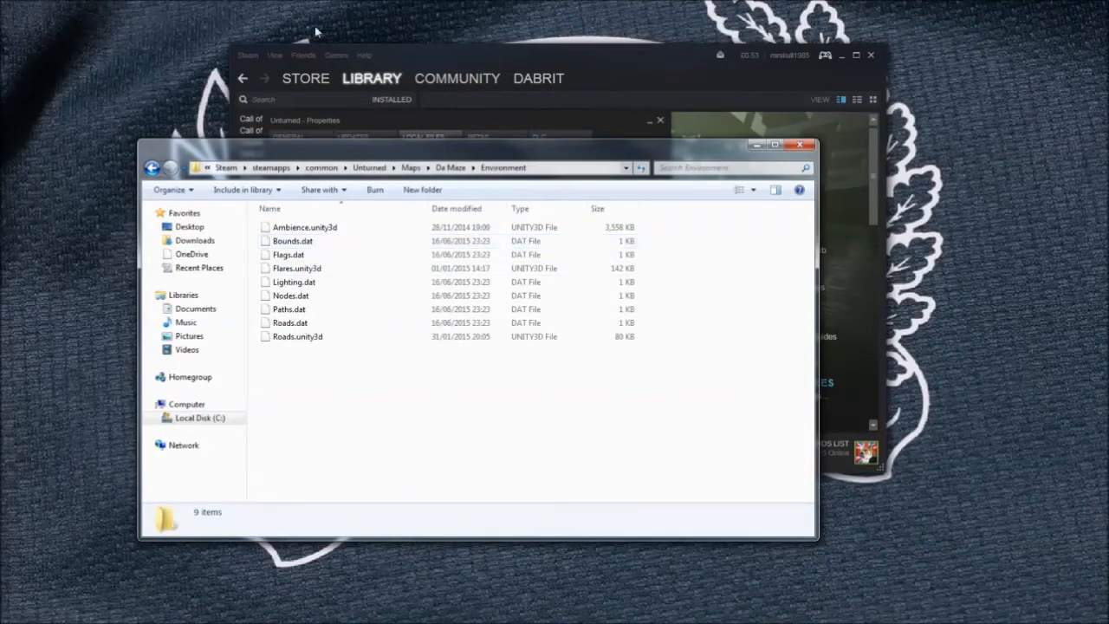
right_click(294, 281)
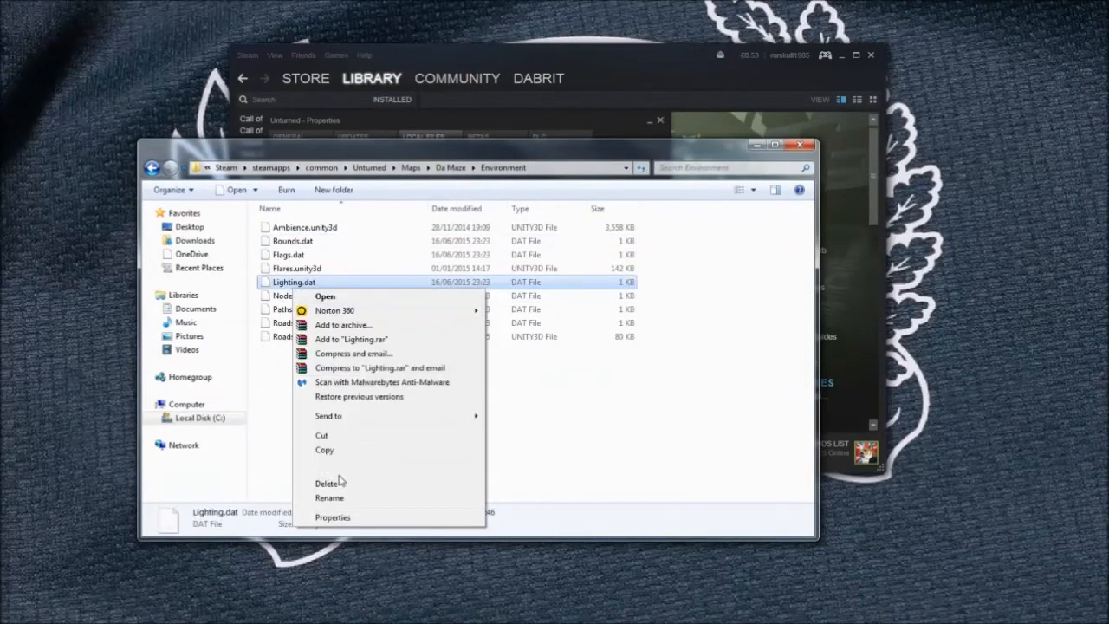
left_click(329, 482)
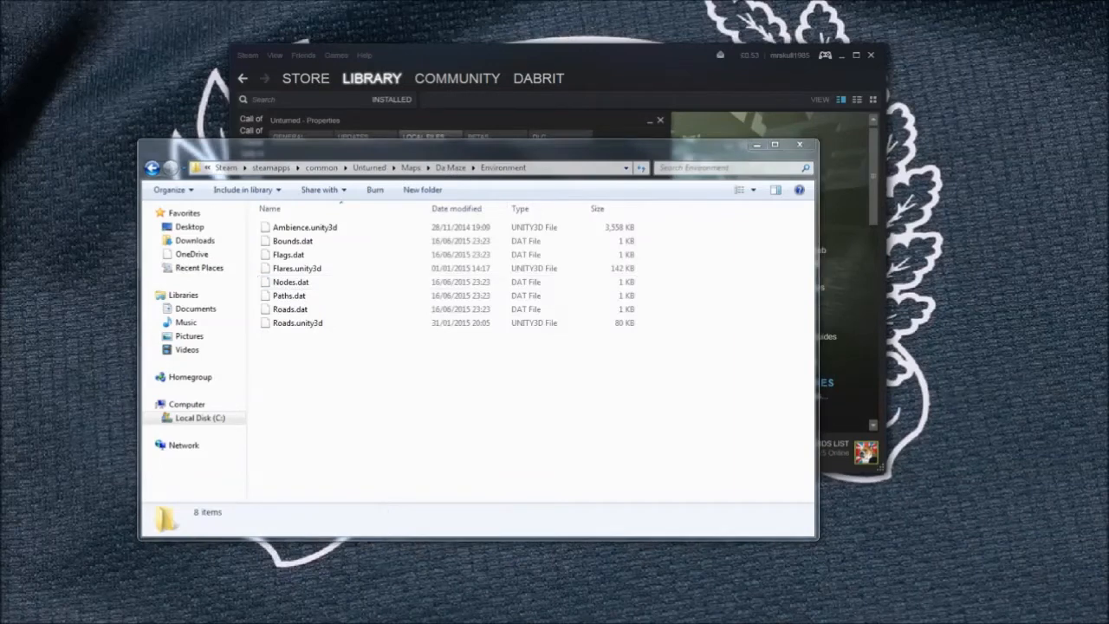
left_click(295, 281)
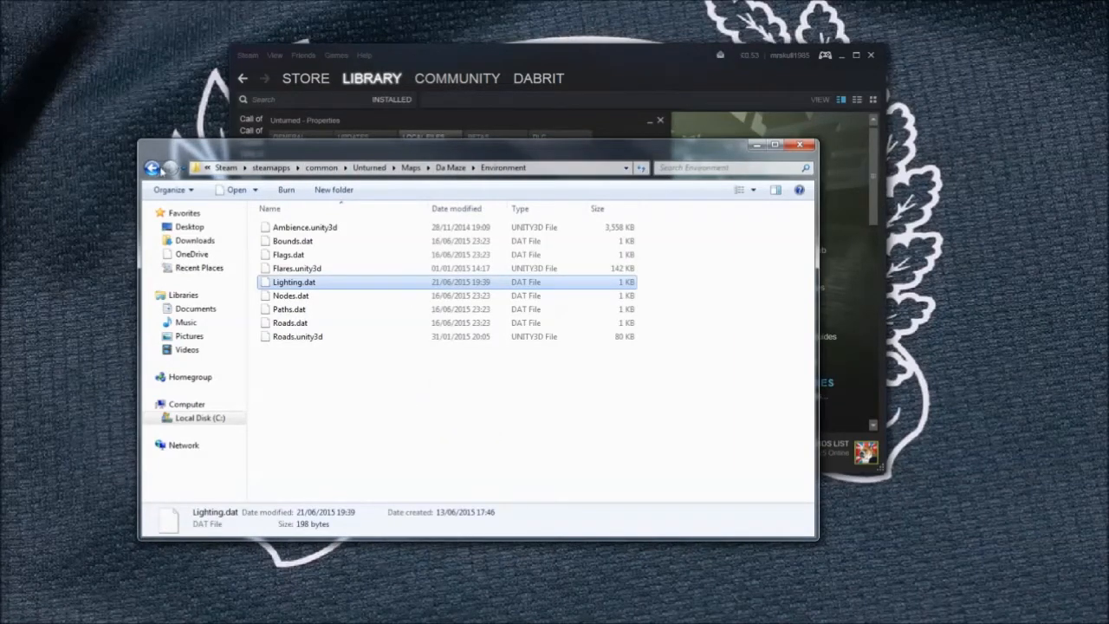
mouse_move(314, 153)
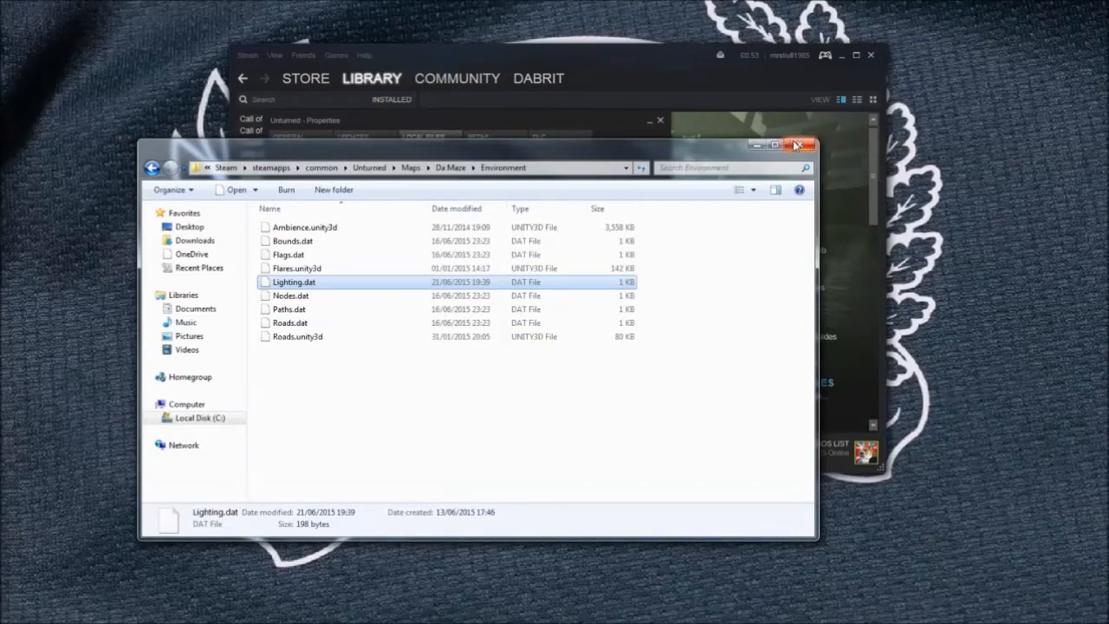
mouse_move(801, 146)
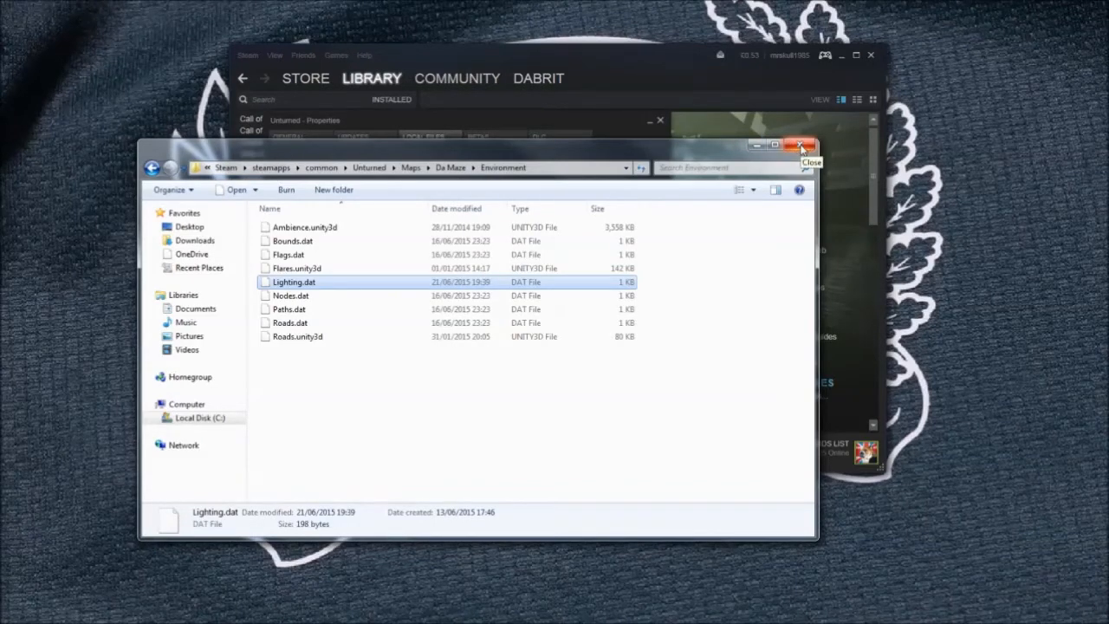
left_click(801, 146)
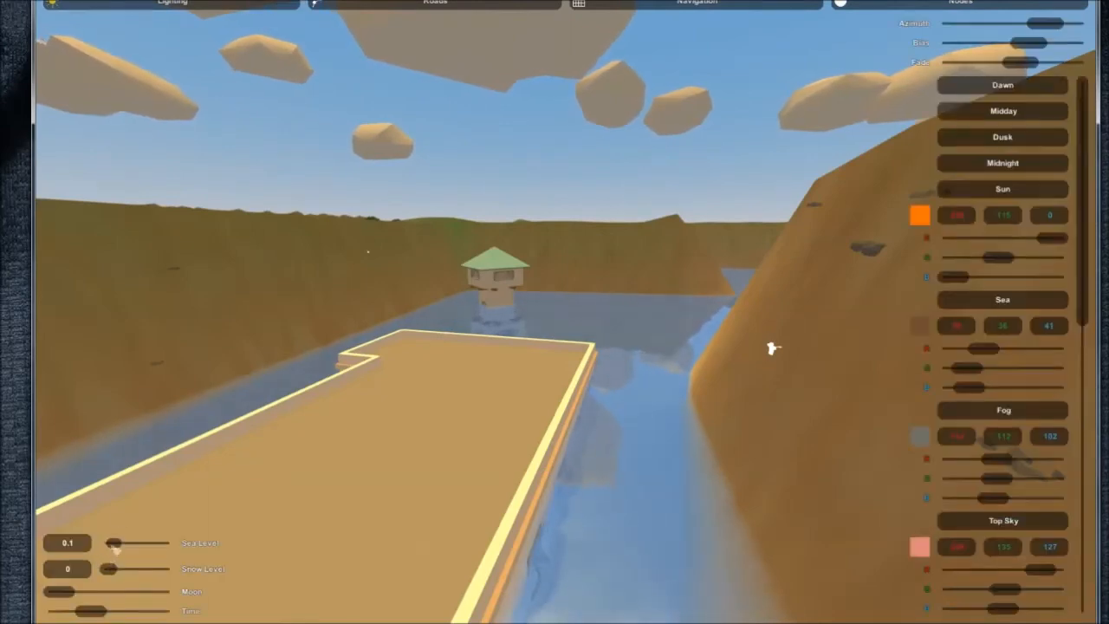
- Adjust the Sea Level slider in the Lighting panel until the canyon's water drains away
left_click_drag(117, 543, 102, 542)
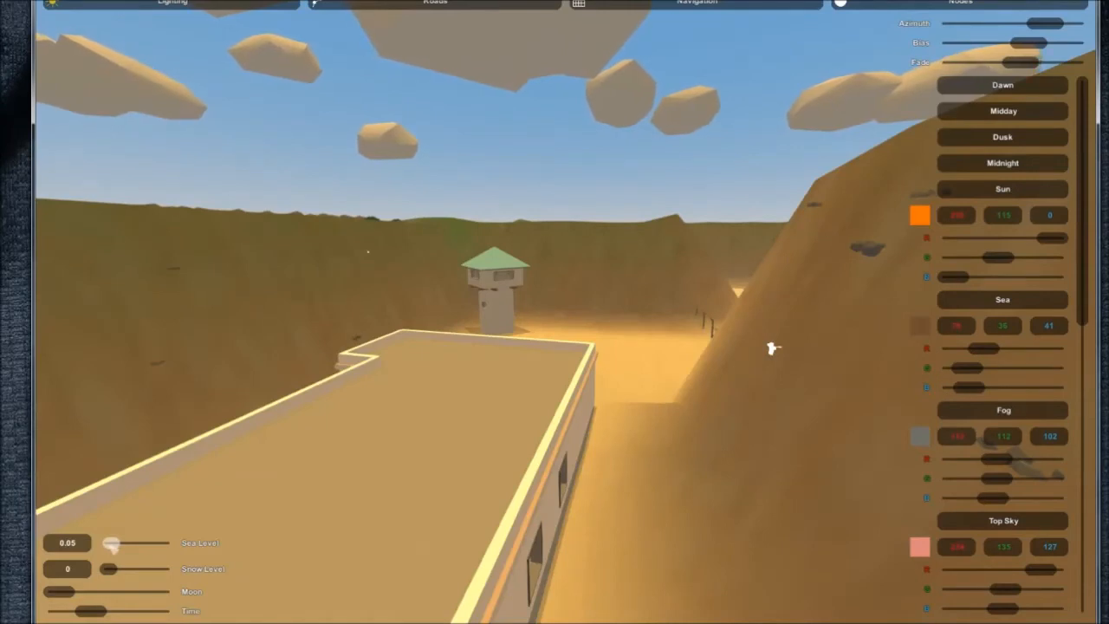
left_click_drag(111, 544, 114, 544)
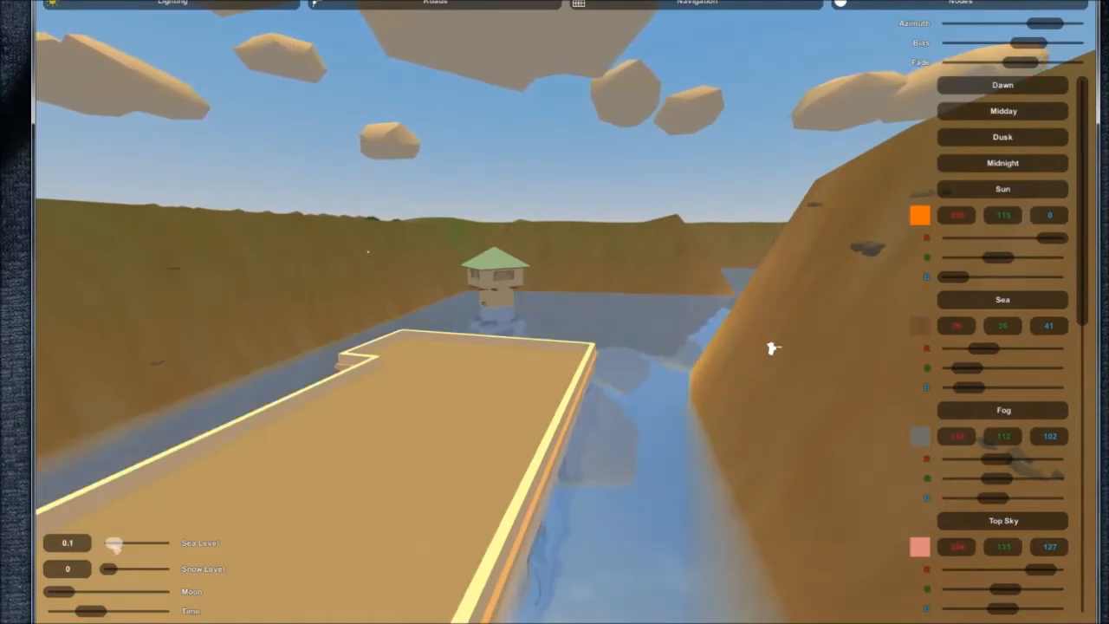
left_click_drag(117, 542, 111, 542)
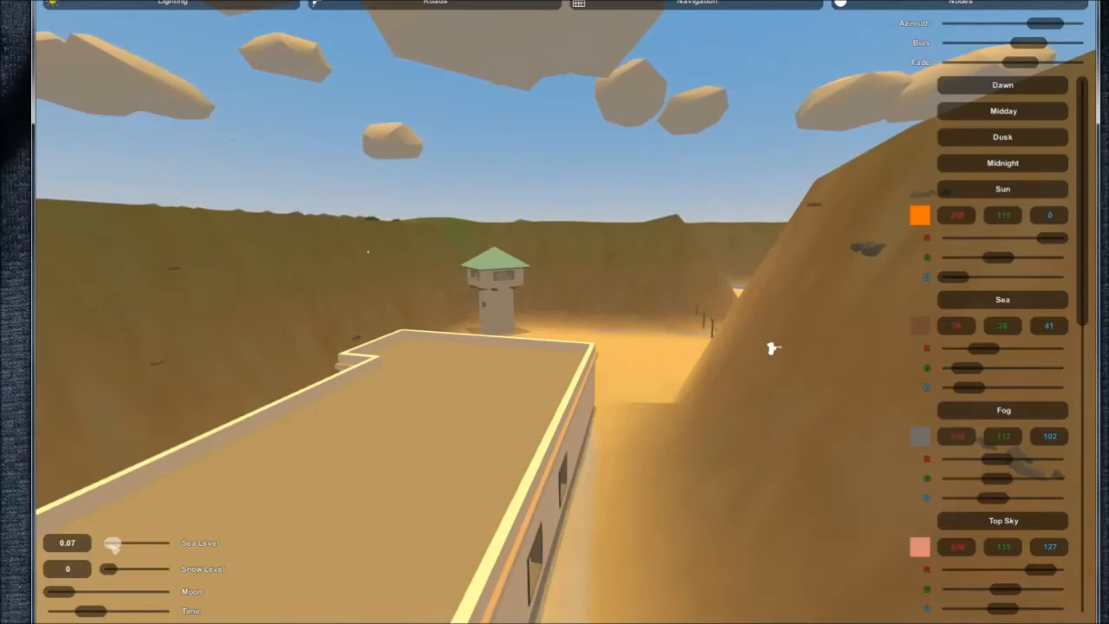